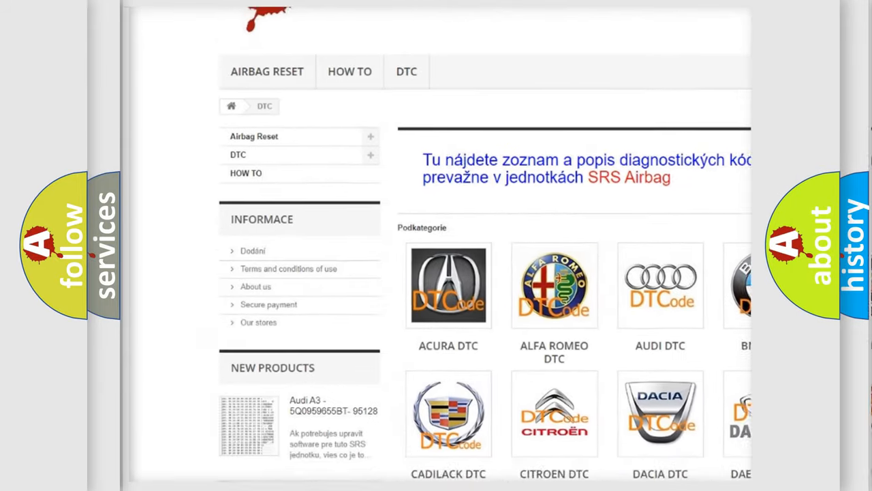
{"action": "scroll", "scroll_direction": "down", "scroll_amount": 3}
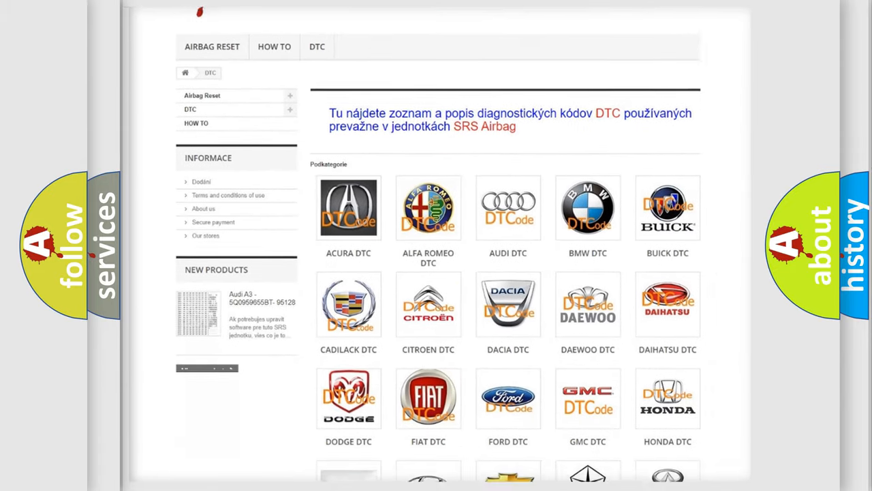
{"action": "scroll", "scroll_direction": "down", "scroll_amount": 3}
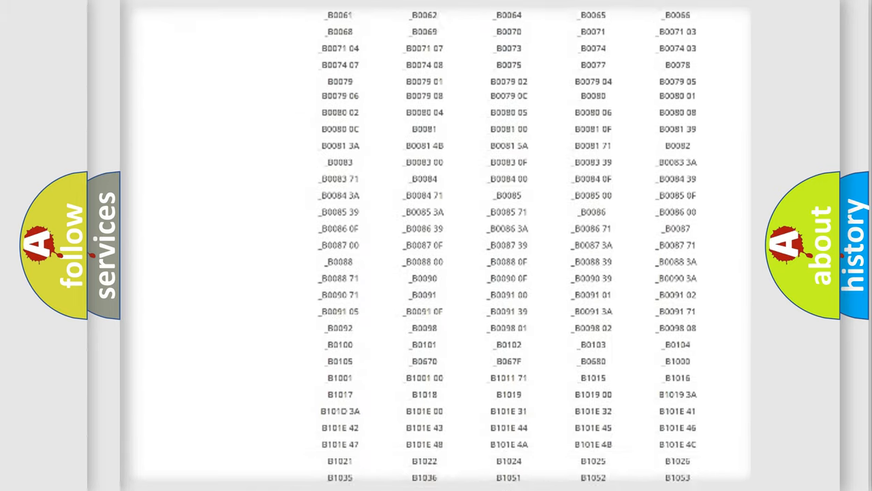
{"action": "scroll", "scroll_direction": "up", "scroll_amount": 3}
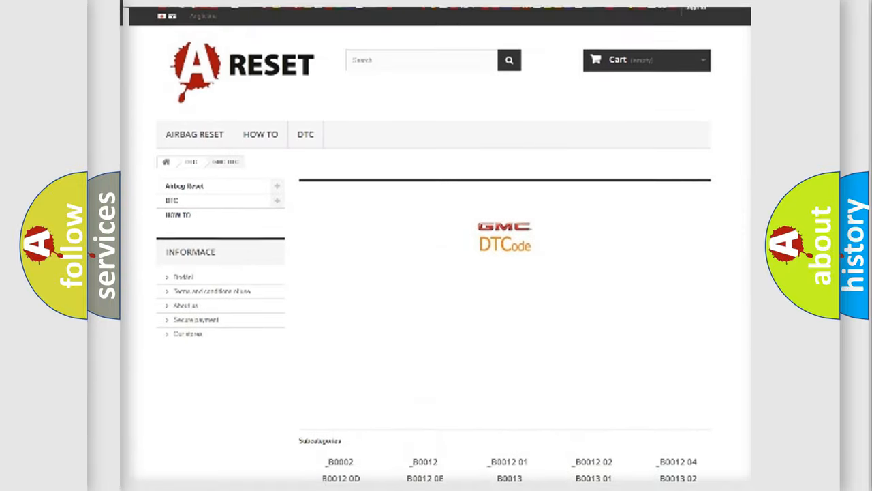